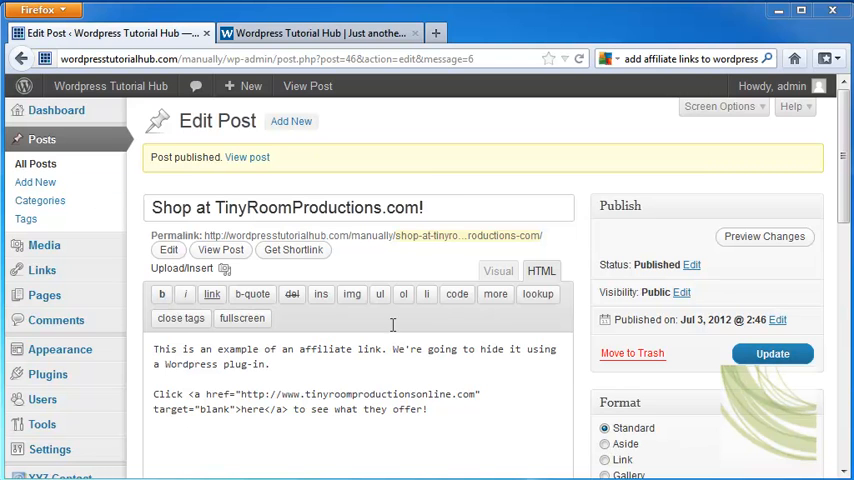
pyautogui.moveTo(448, 142)
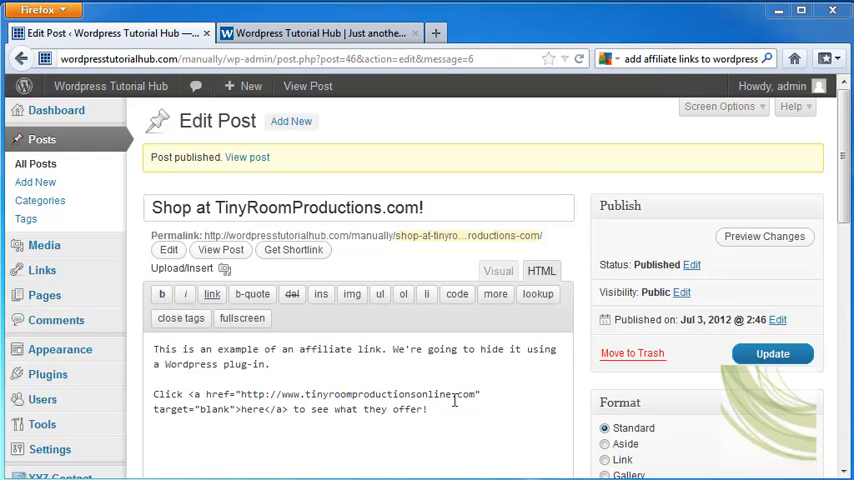
# Show the post in the editor's Visual view and start a new browser tab.
pyautogui.click(496, 272)
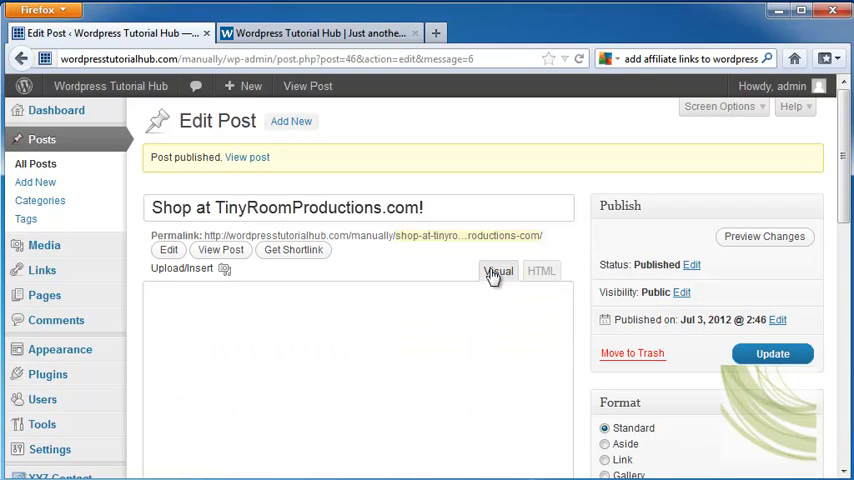
pyautogui.click(496, 272)
pyautogui.write('c')
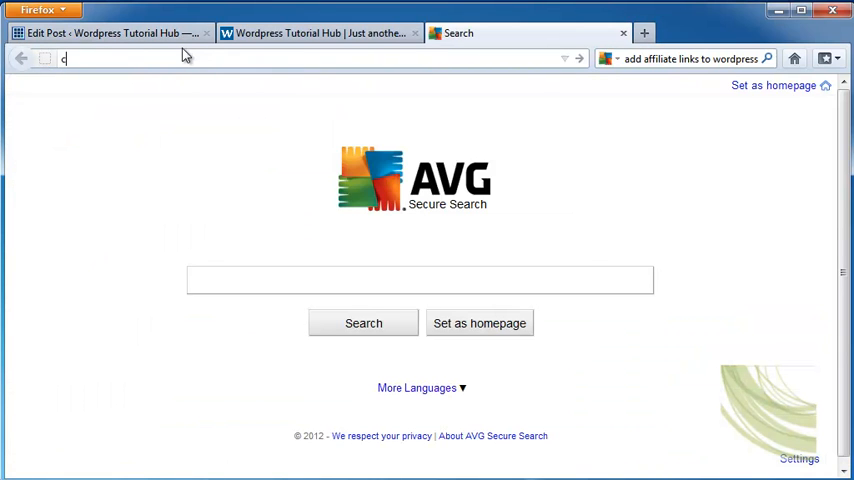
# Go to Plugins > Add New in the WordPress admin and search for 'hide affiliate link'.
pyautogui.write('wordpresstutorialhub.com/manually/wp-admin/index.php')
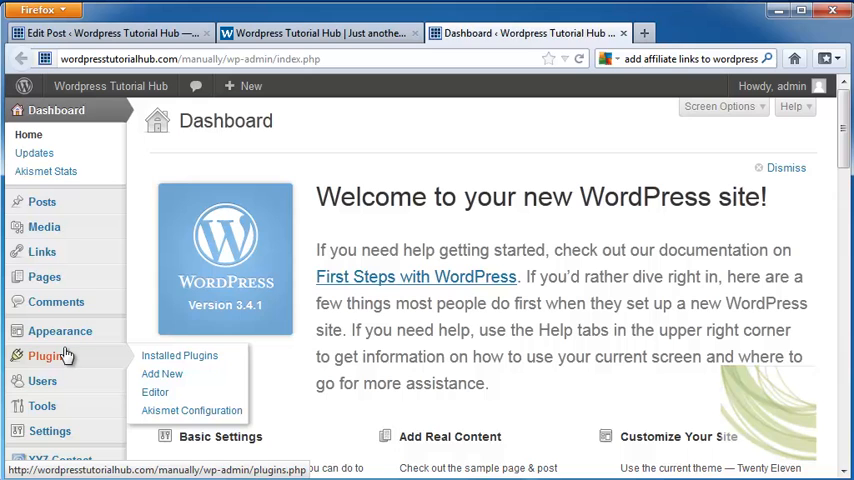
pyautogui.click(180, 356)
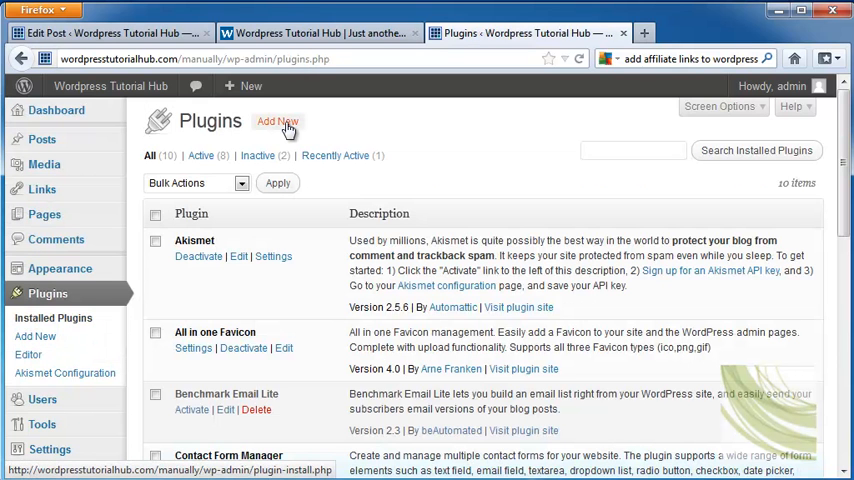
pyautogui.click(278, 120)
pyautogui.write('a')
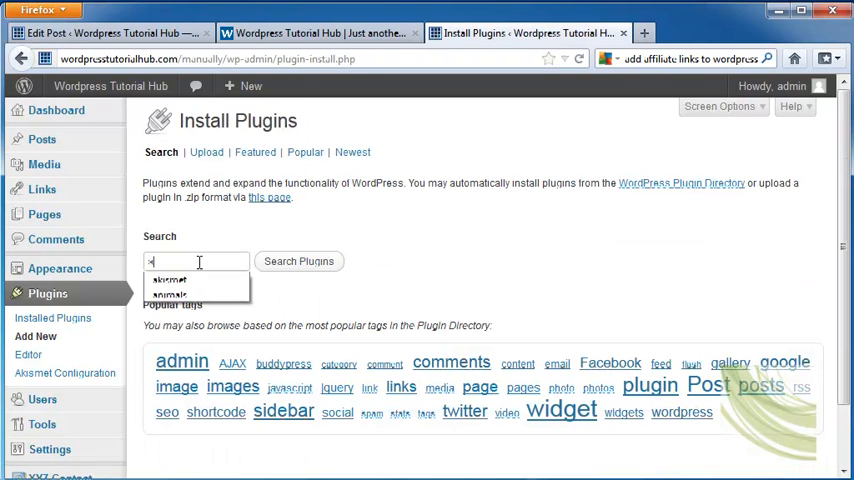
pyautogui.write('hide affiliate link')
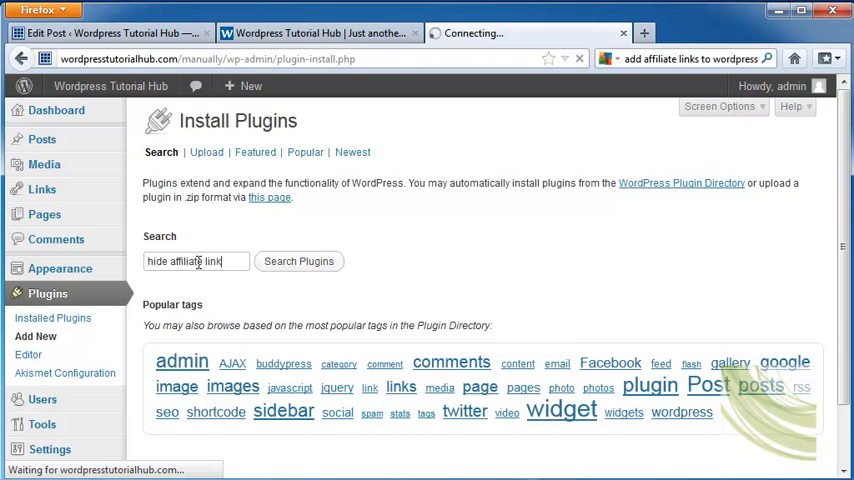
# Install Affiliate Link Cloaking from the search results, confirm, and activate it.
pyautogui.click(298, 260)
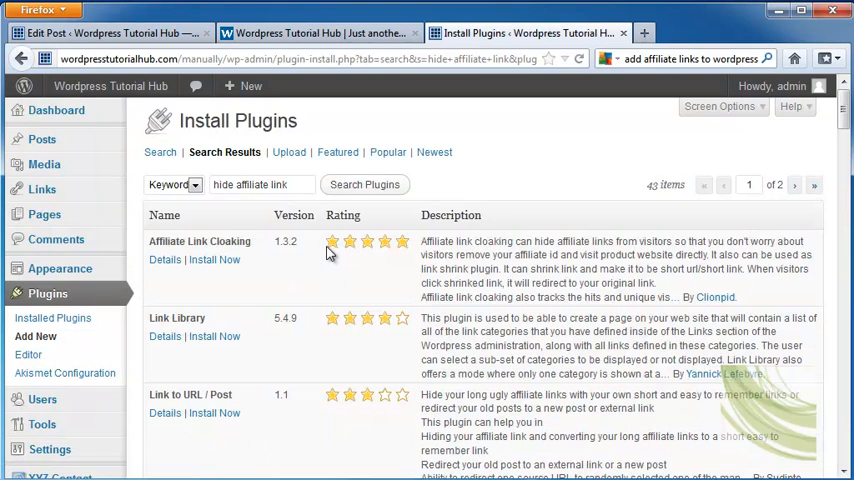
pyautogui.moveTo(350, 250)
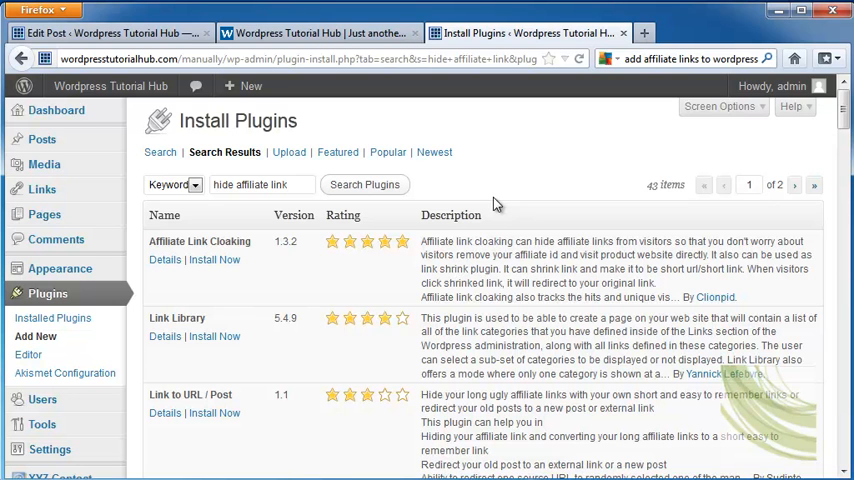
pyautogui.click(214, 260)
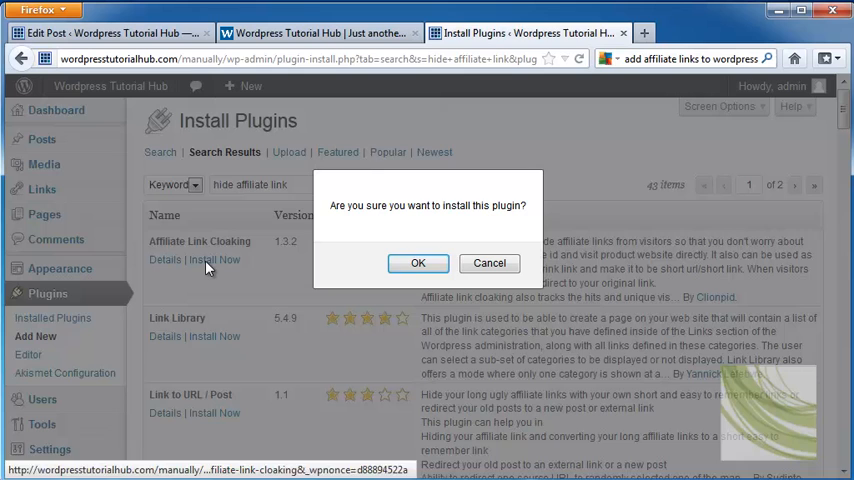
pyautogui.click(418, 264)
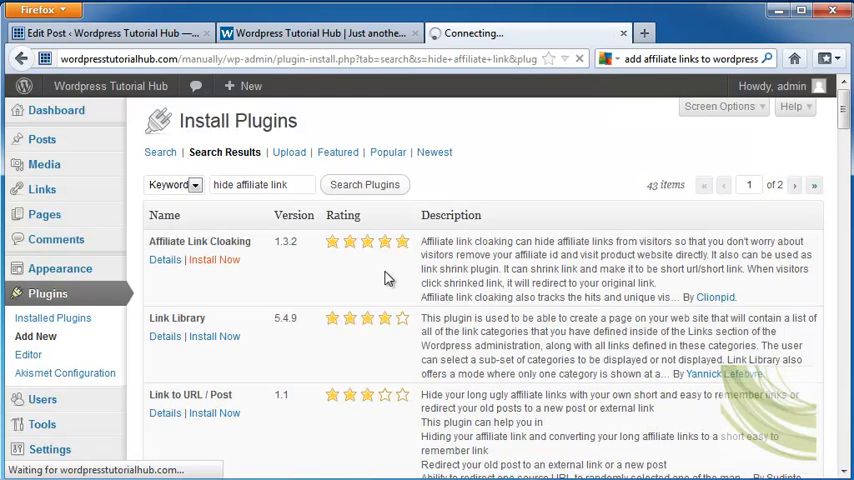
pyautogui.click(214, 260)
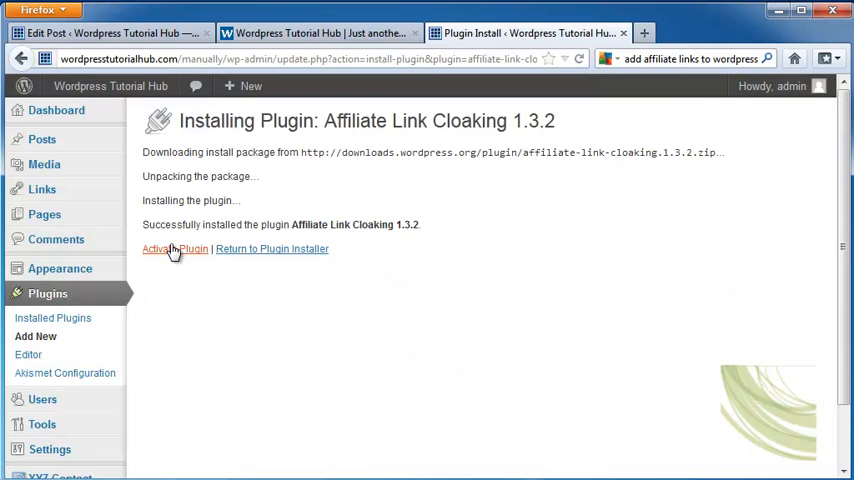
pyautogui.click(174, 250)
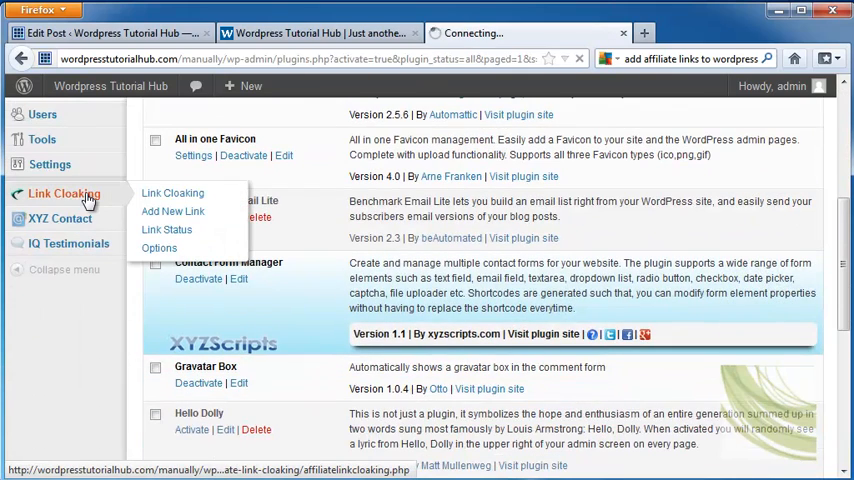
# Start a new cloaked link under Link Cloaking with short link 'Tiny Room'.
pyautogui.click(172, 192)
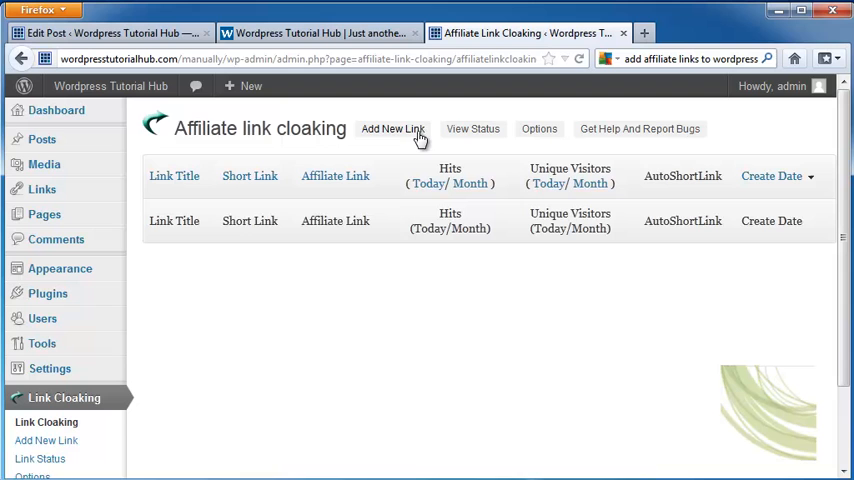
pyautogui.moveTo(540, 136)
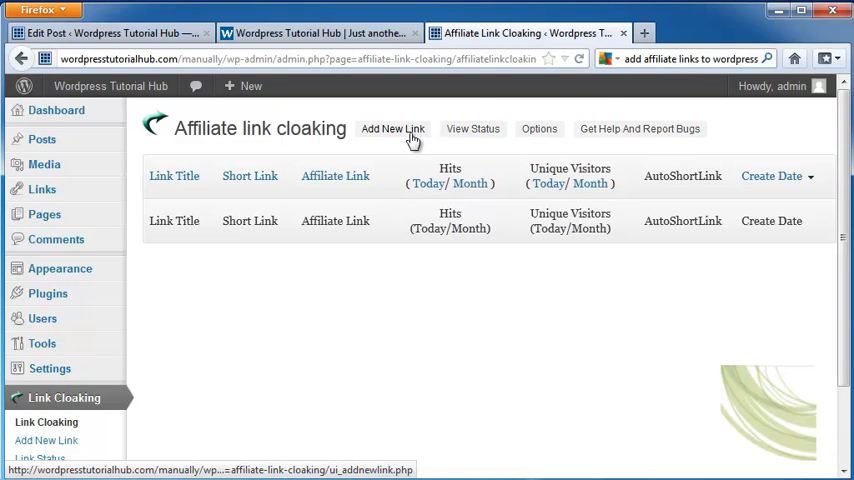
pyautogui.click(392, 128)
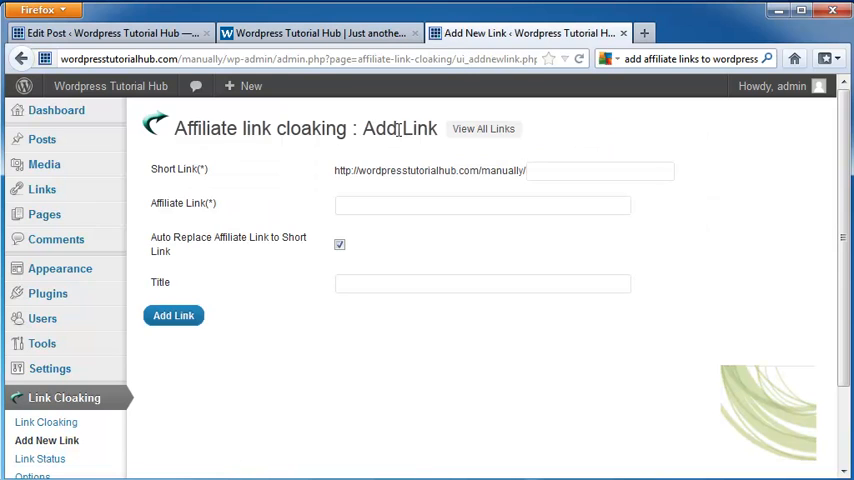
pyautogui.click(592, 170)
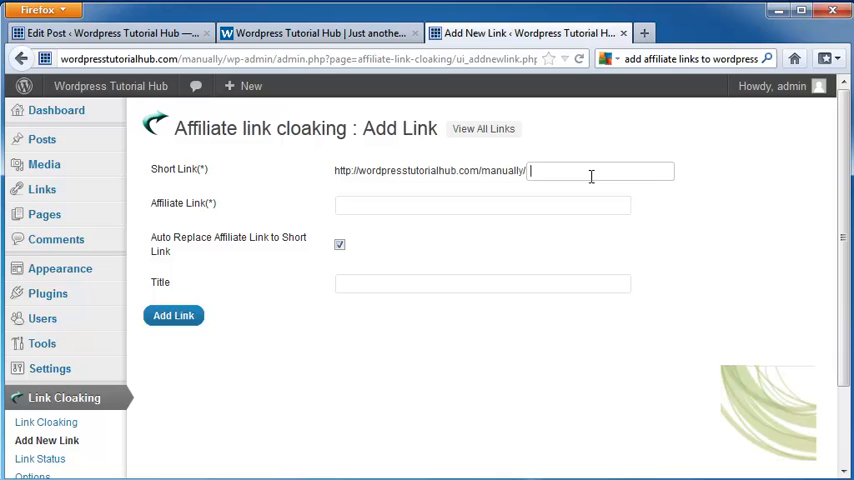
pyautogui.write('Tiny Room')
pyautogui.click(482, 204)
pyautogui.write('h')
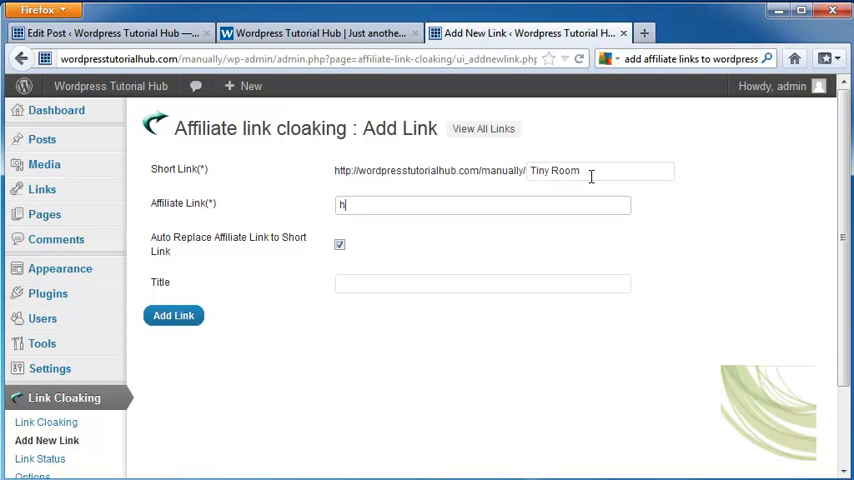
pyautogui.write('ttp://')
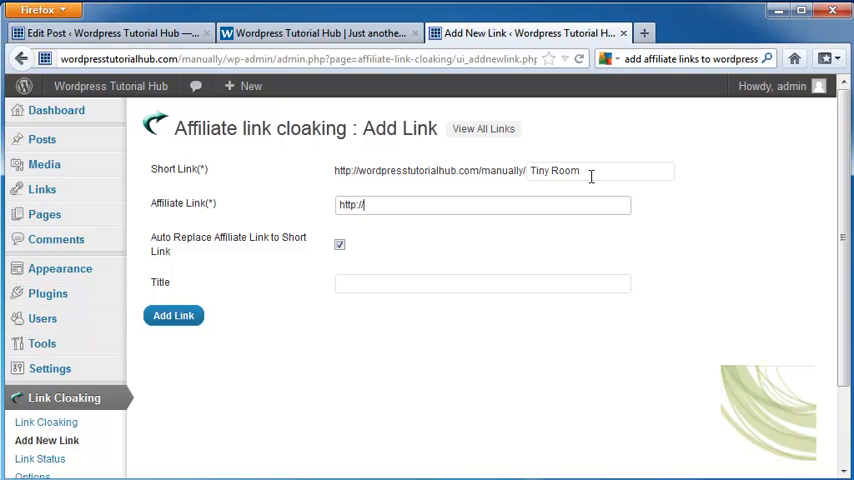
pyautogui.write('www.tinyroom')
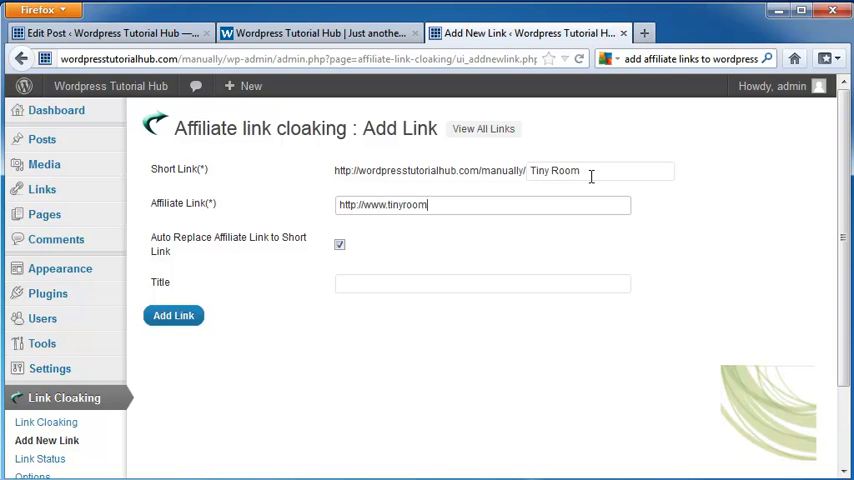
pyautogui.write('productionsonline')
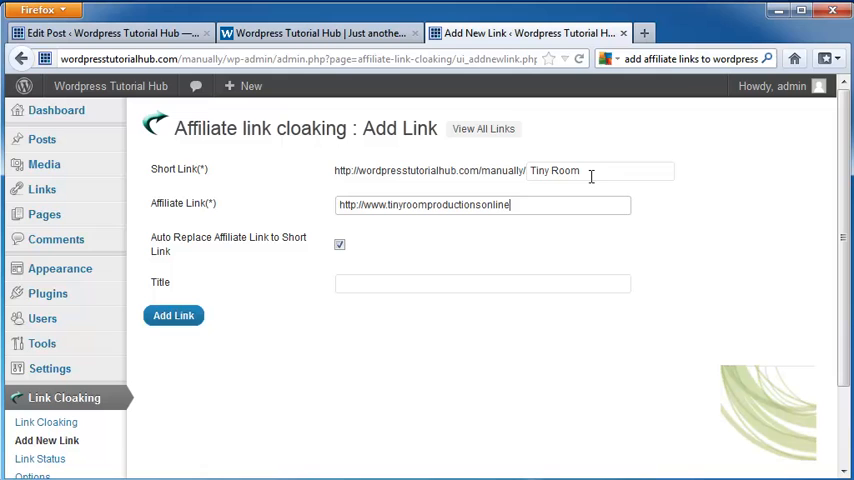
pyautogui.write('.com')
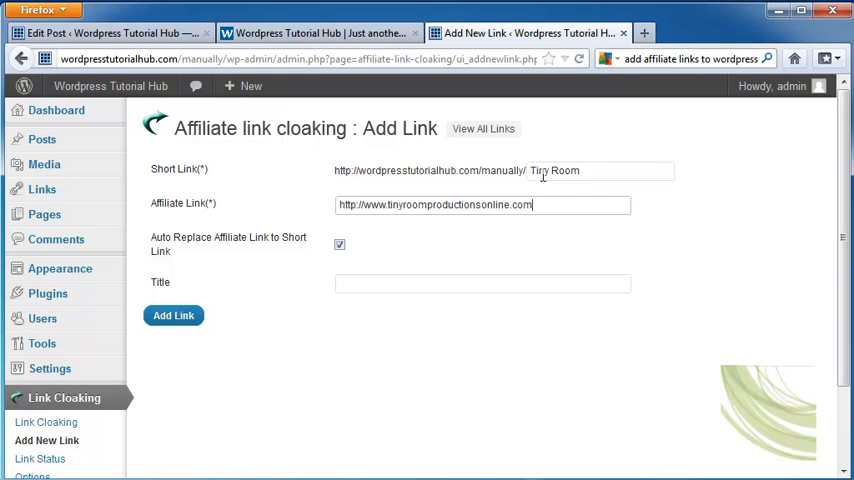
pyautogui.write('Tiny Room')
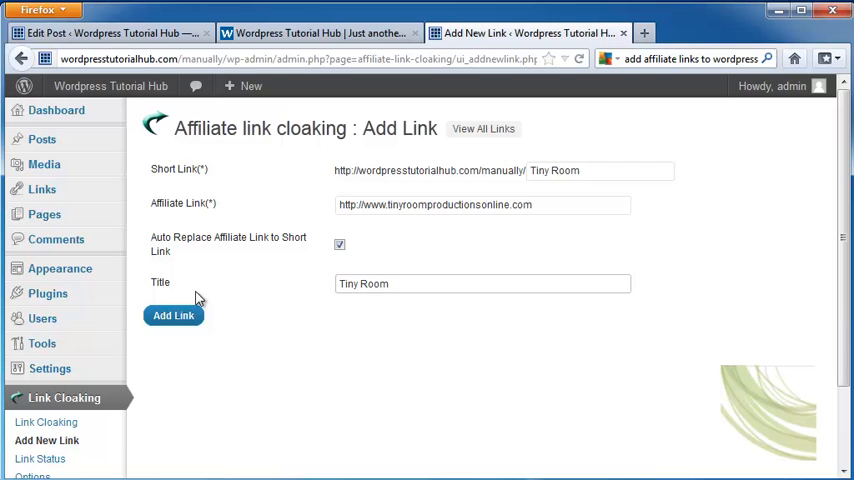
pyautogui.click(172, 316)
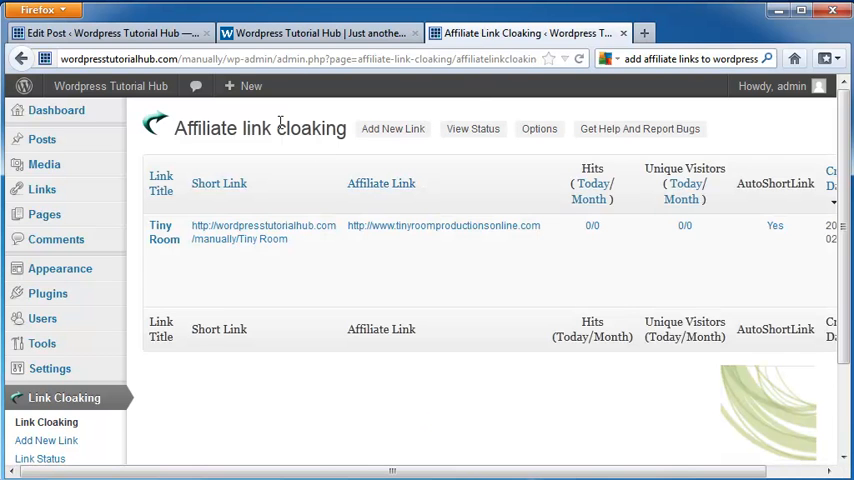
pyautogui.moveTo(324, 116)
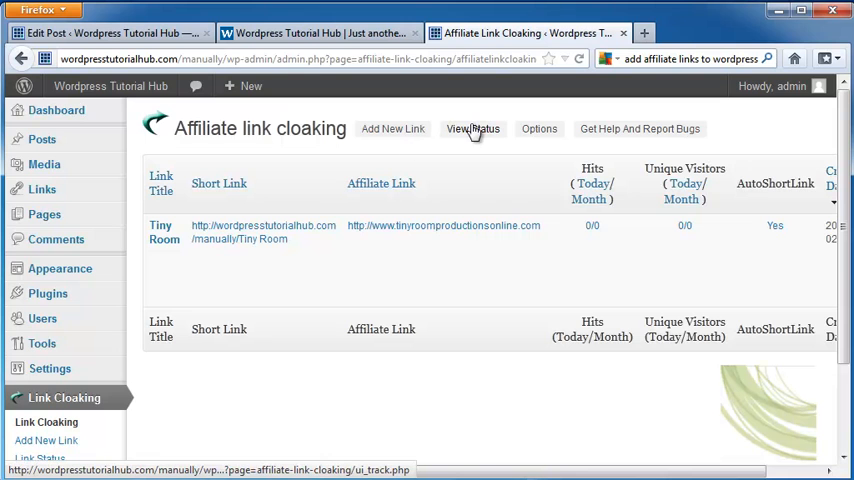
# View the Tiny Room link status and scroll through its daily and monthly hit charts (all zero).
pyautogui.click(472, 128)
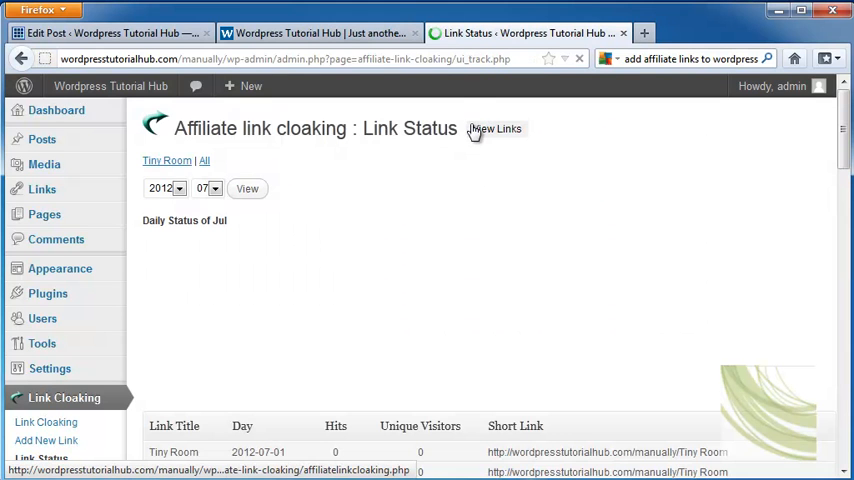
pyautogui.scroll(-3)
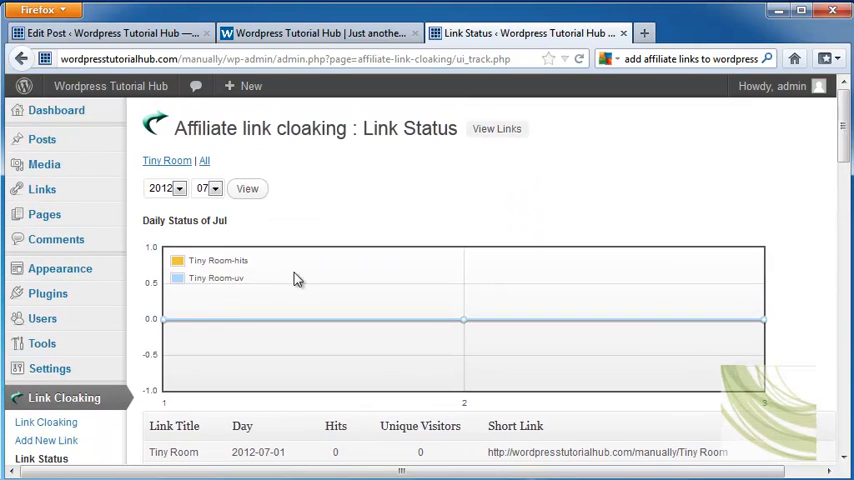
pyautogui.moveTo(248, 250)
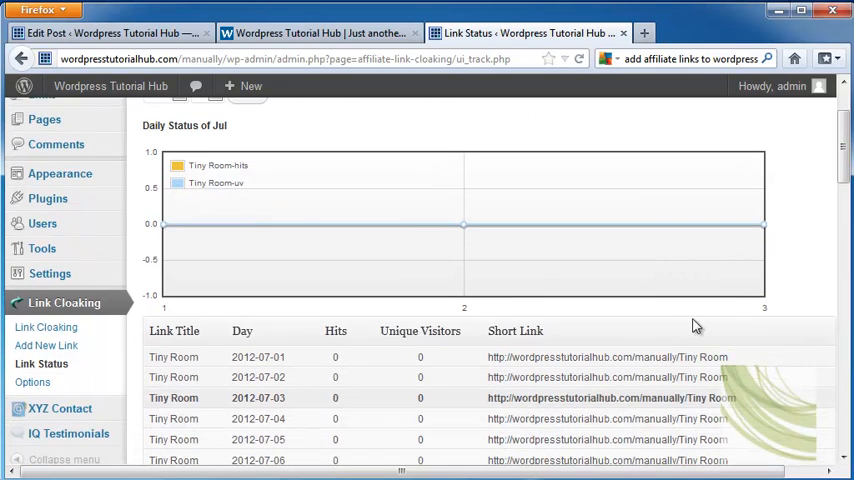
pyautogui.scroll(-3)
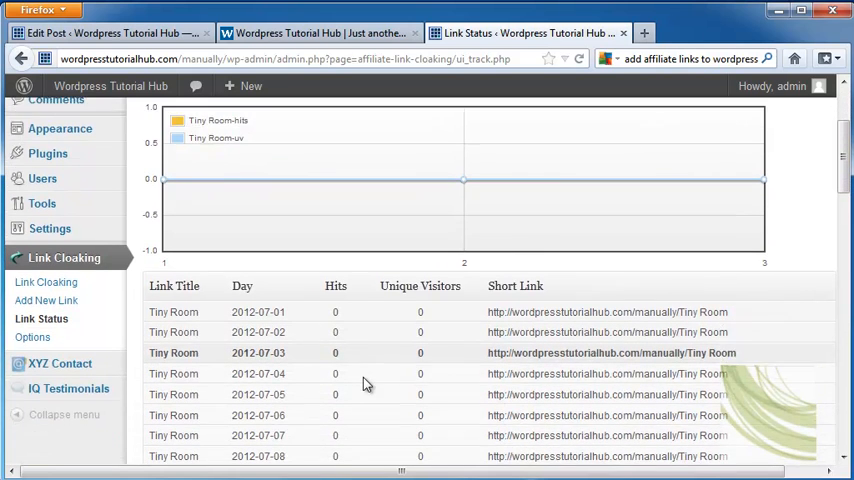
pyautogui.scroll(-3)
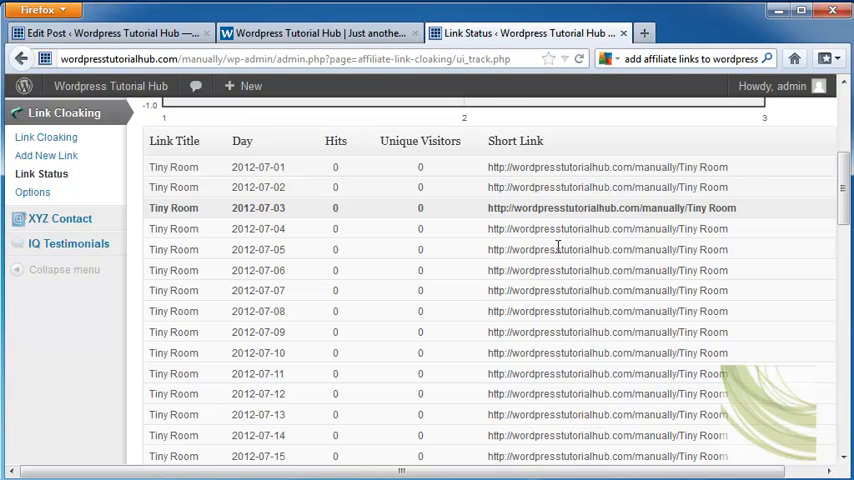
pyautogui.scroll(-3)
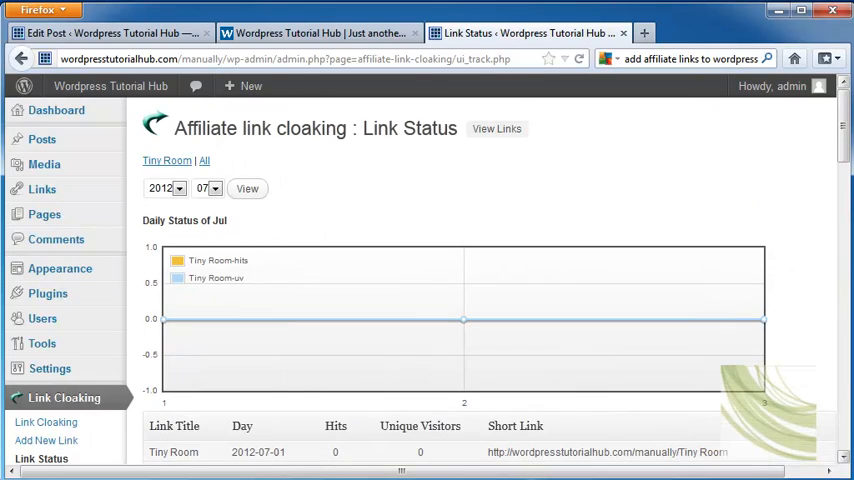
pyautogui.scroll(-3)
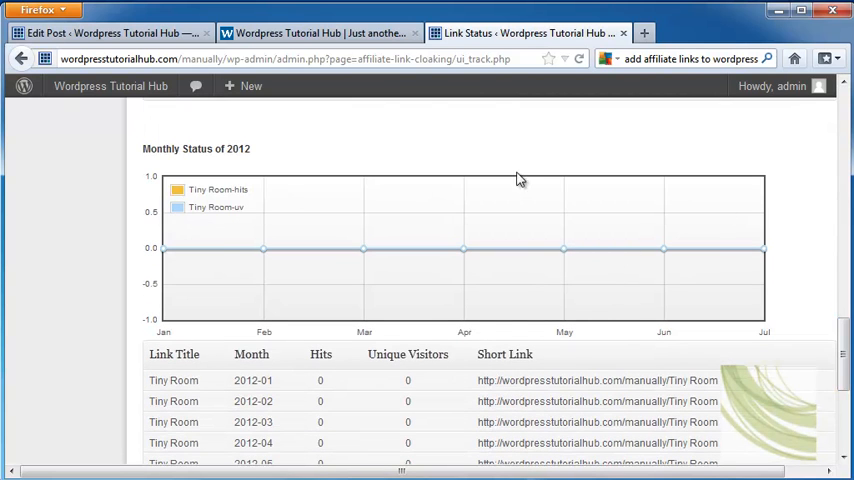
pyautogui.scroll(-3)
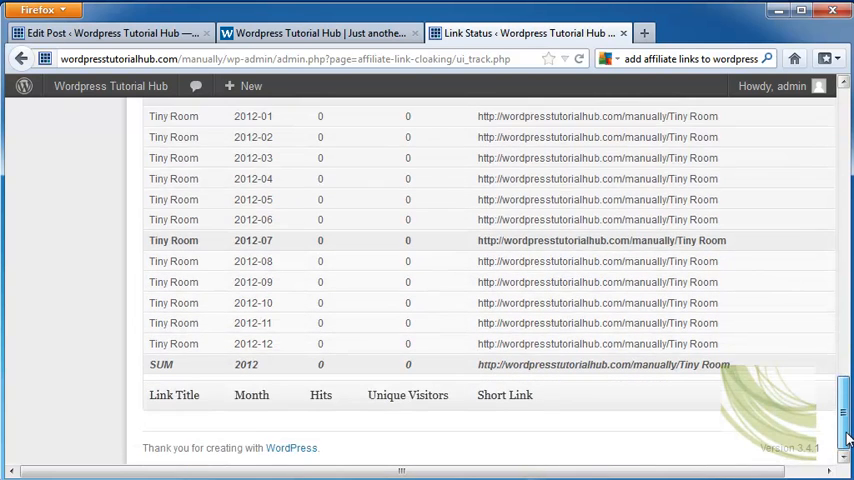
pyautogui.scroll(3)
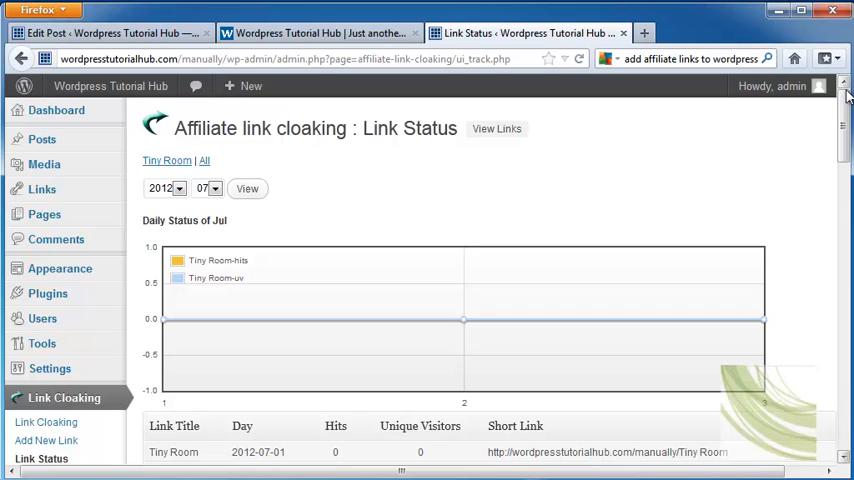
pyautogui.moveTo(684, 182)
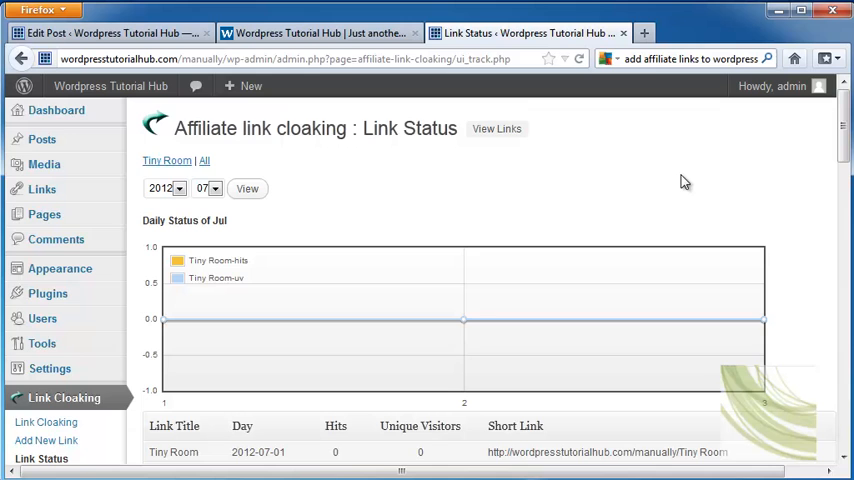
pyautogui.scroll(-3)
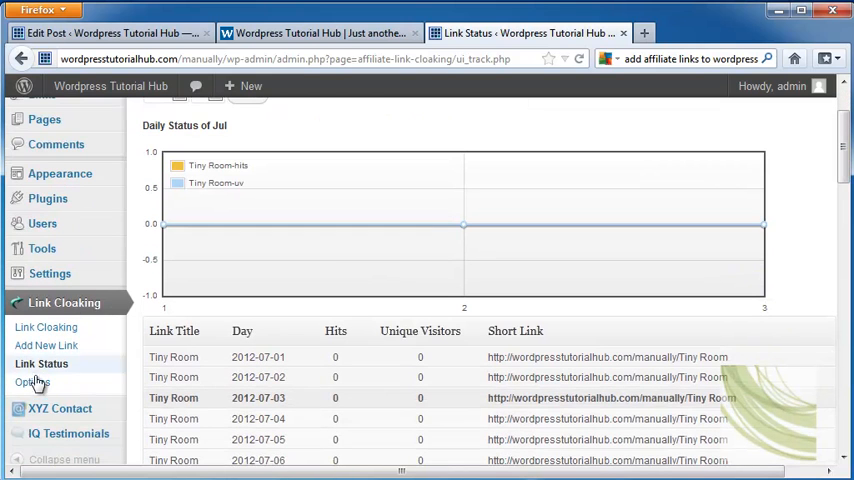
# Visit Link Cloaking Options for the post-edit control panel, then return to the Edit Post tab.
pyautogui.click(32, 382)
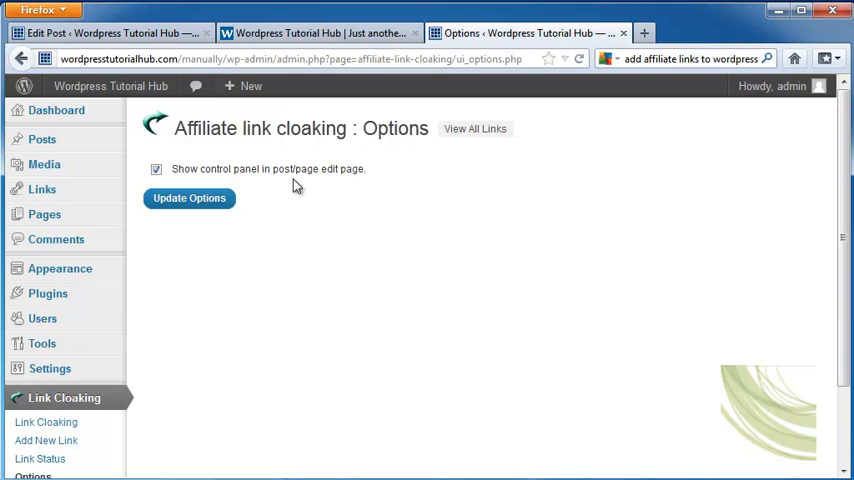
pyautogui.moveTo(432, 156)
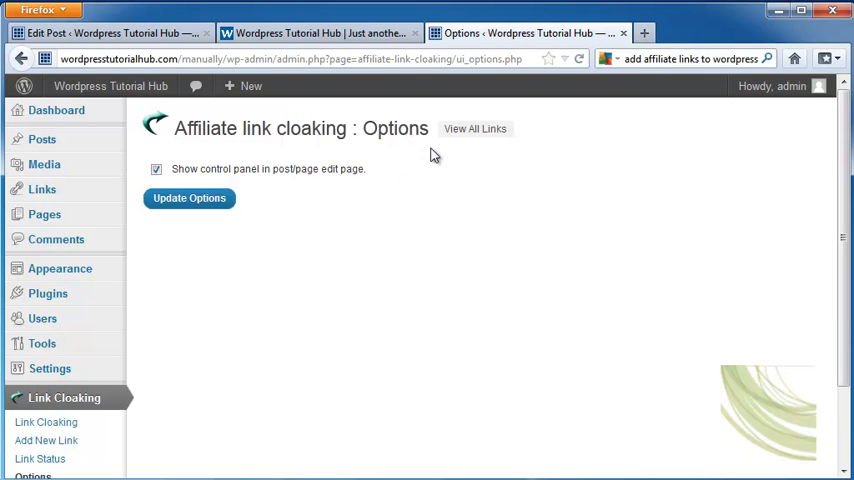
pyautogui.click(110, 32)
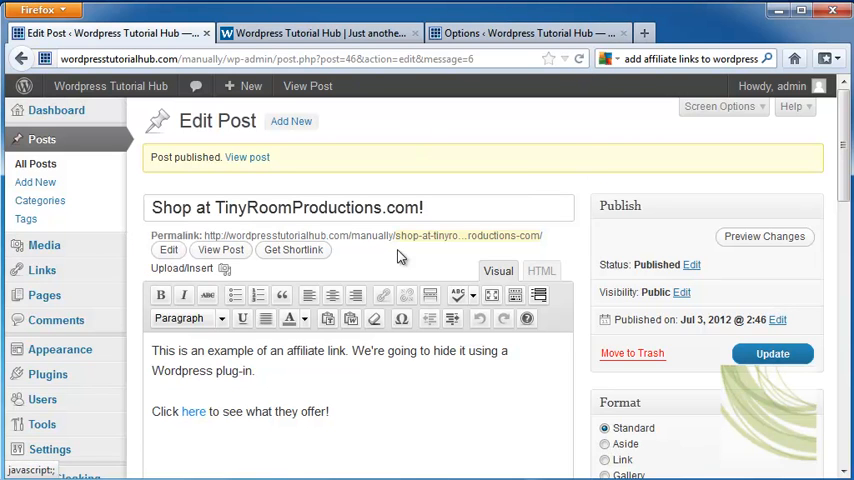
pyautogui.scroll(-3)
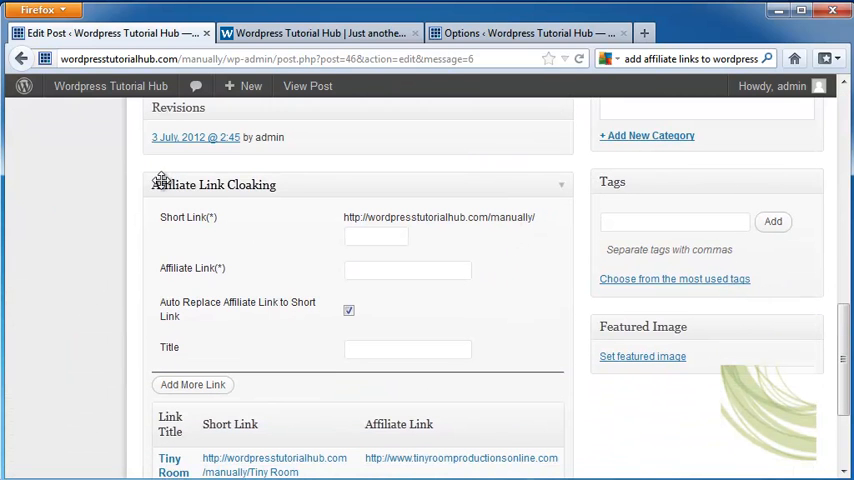
pyautogui.moveTo(536, 252)
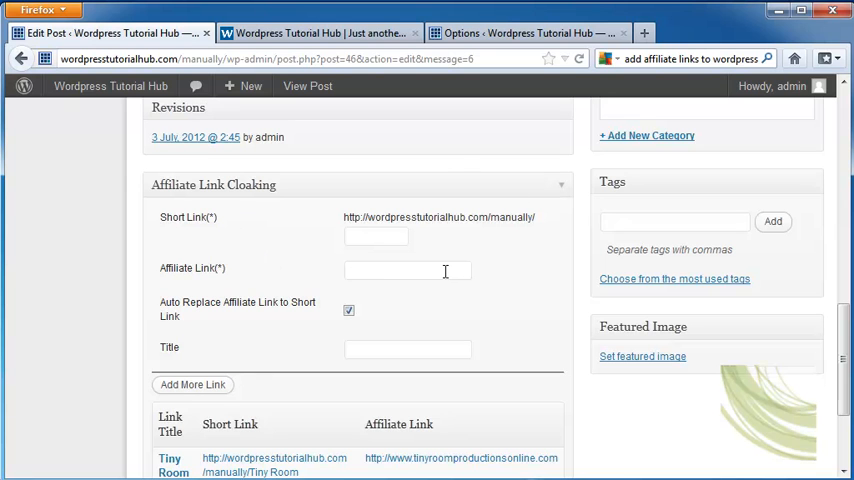
pyautogui.scroll(-3)
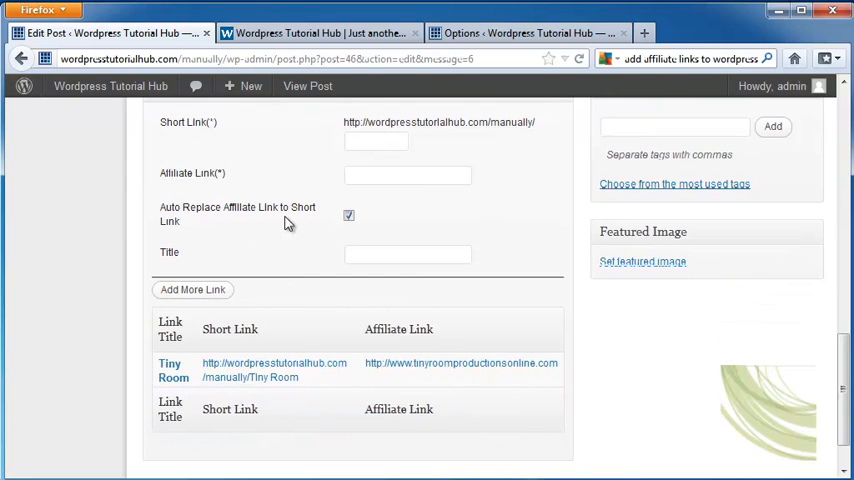
pyautogui.moveTo(364, 214)
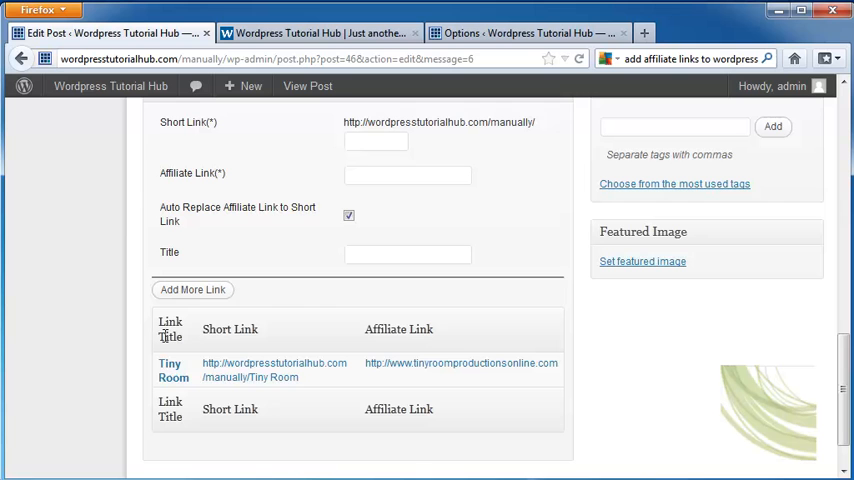
pyautogui.moveTo(436, 324)
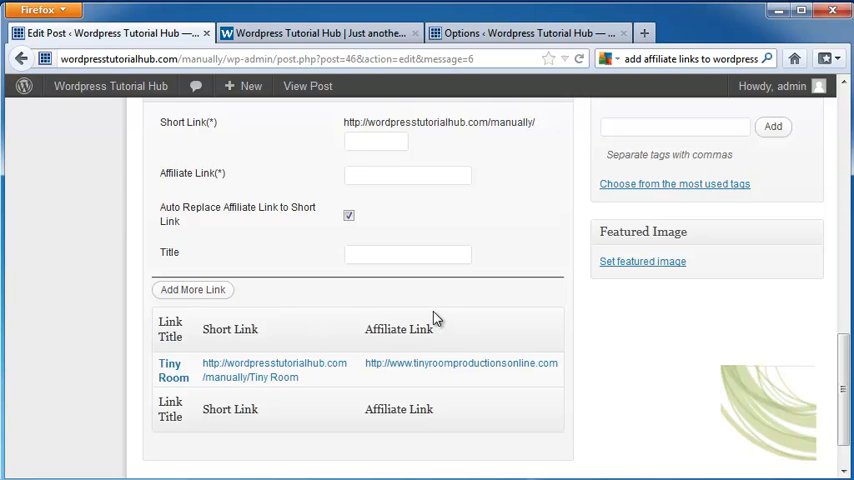
pyautogui.scroll(3)
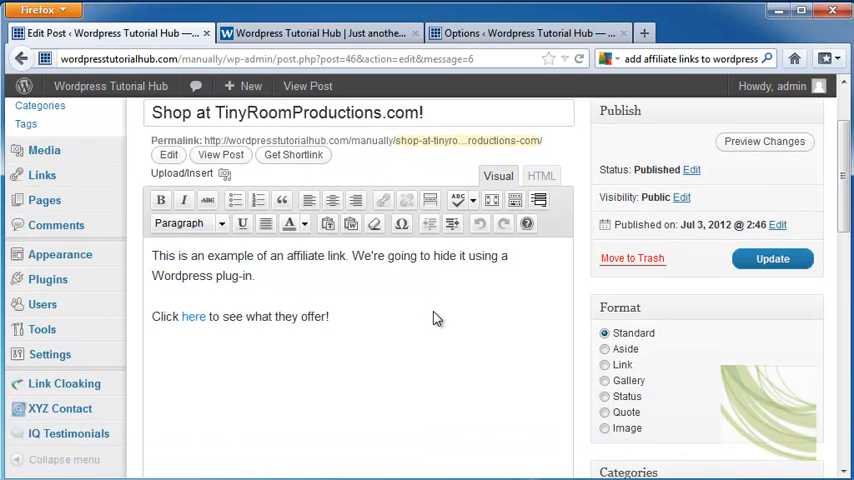